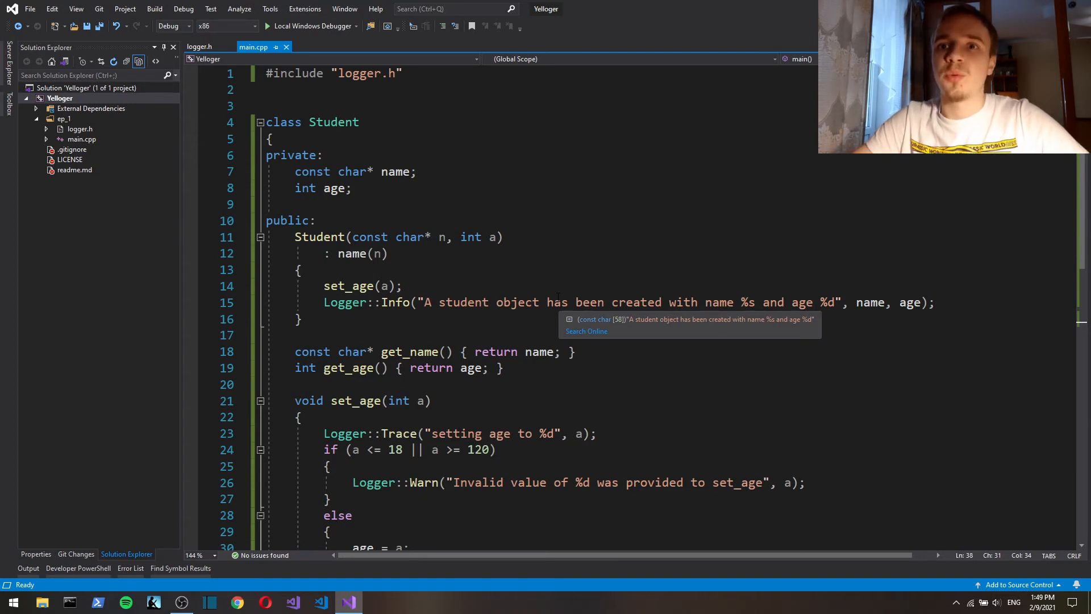
mouse_move(521, 238)
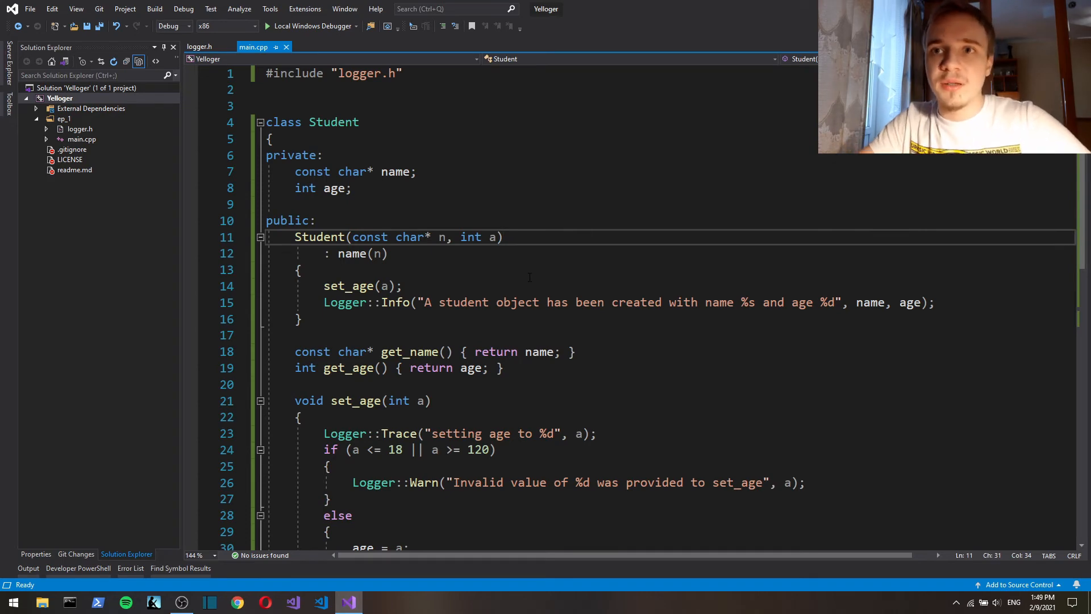
Point out the Student age member and the %s specifier in the Info message.
scroll(down, 3)
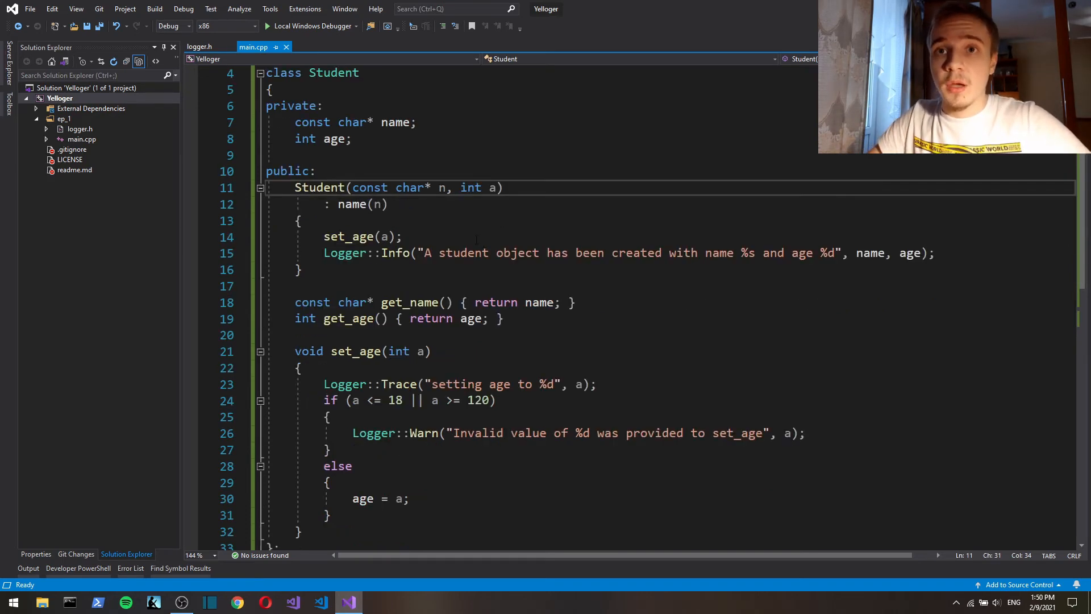
scroll(up, 3)
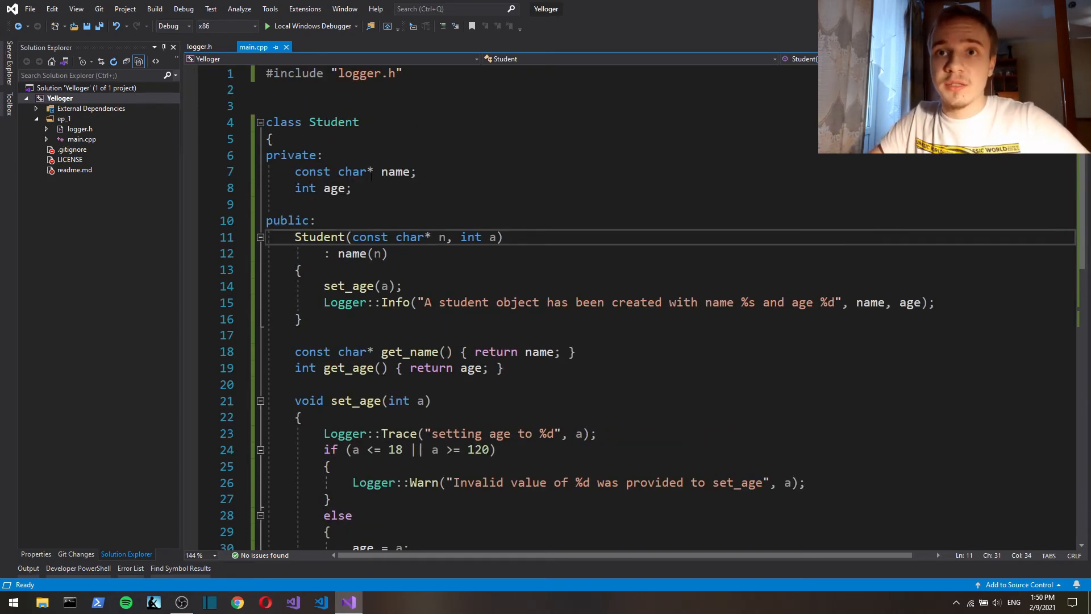
click(351, 188)
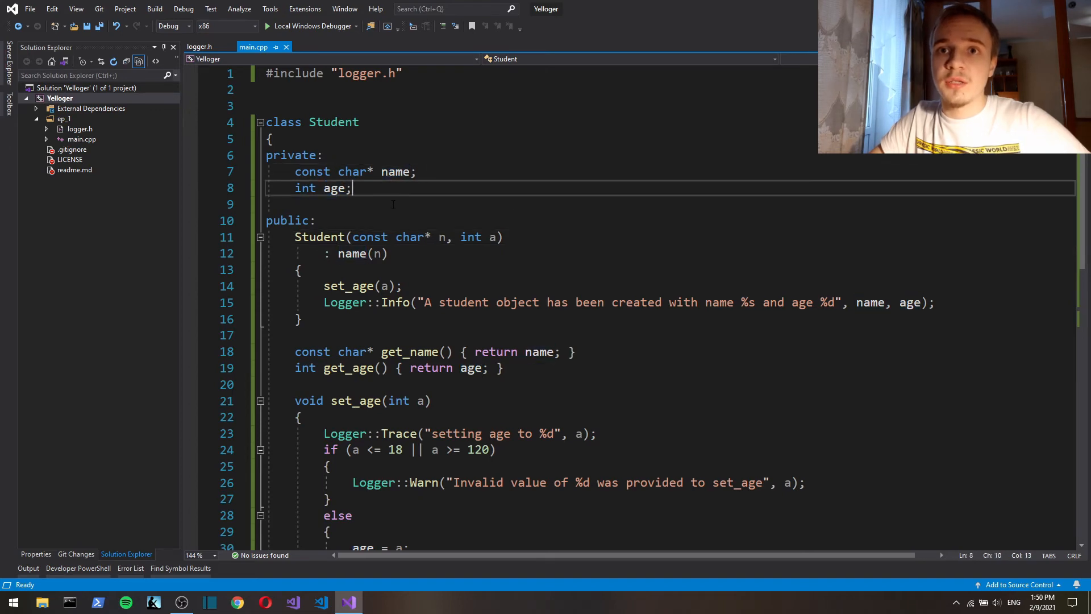
scroll(down, 3)
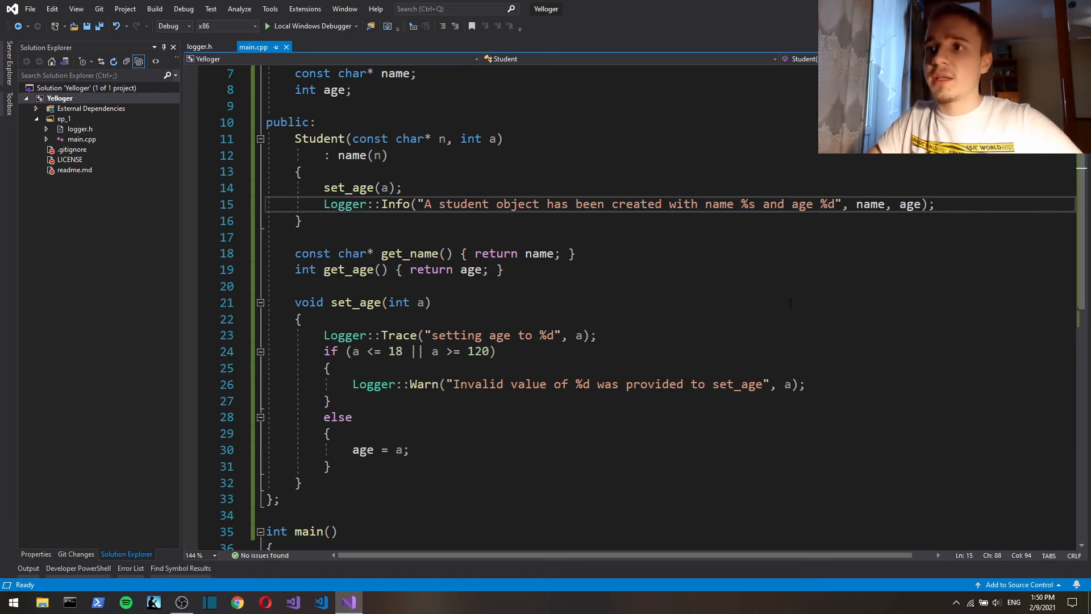
double_click(746, 204)
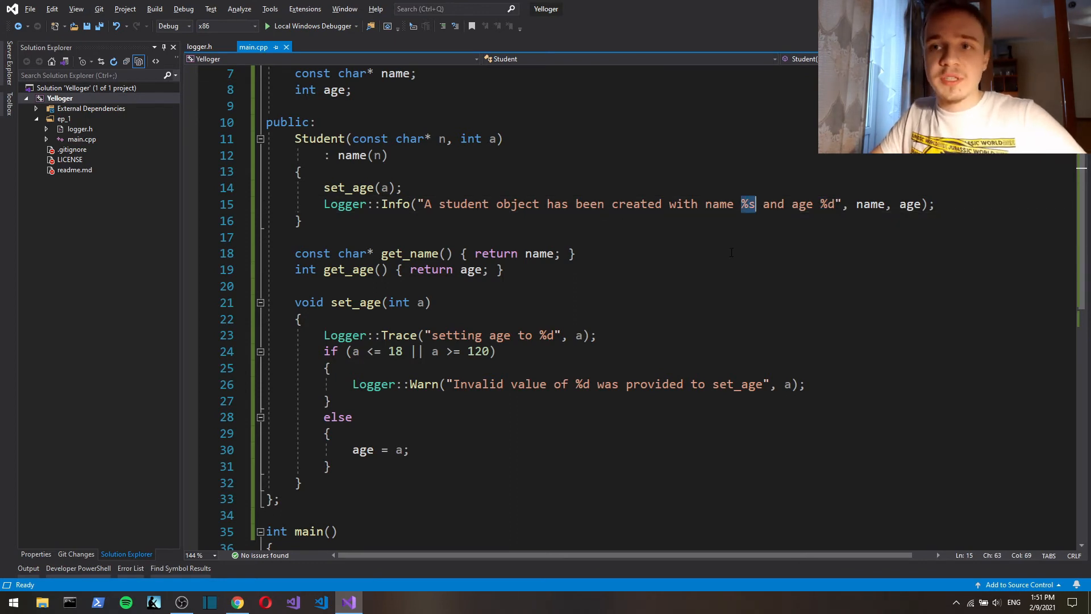
Review a specifier in cplusplus.com's printf specifier table, then return to the code.
click(236, 602)
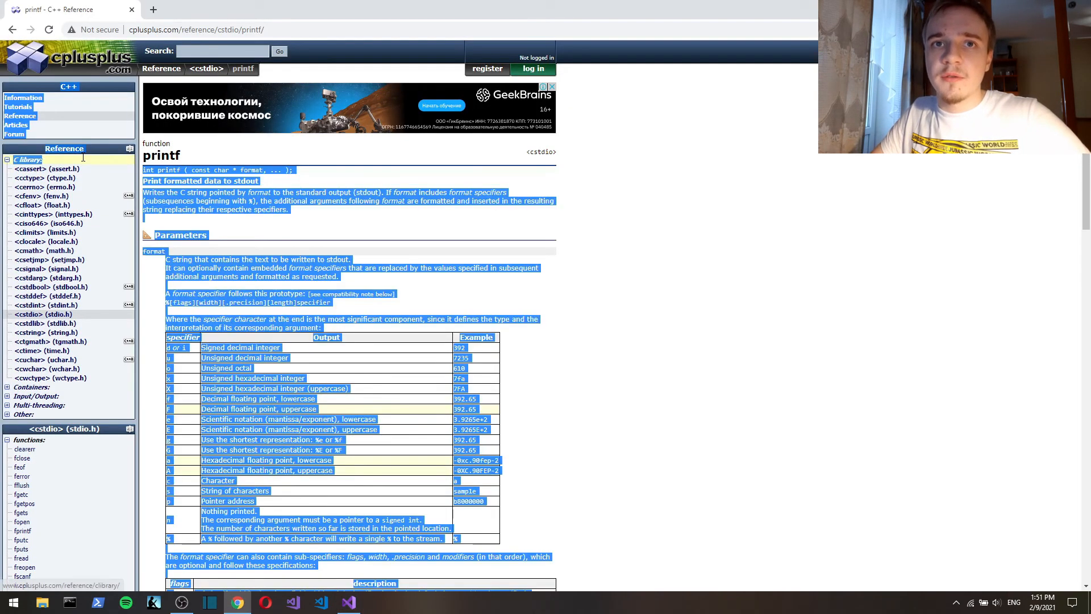
scroll(down, 3)
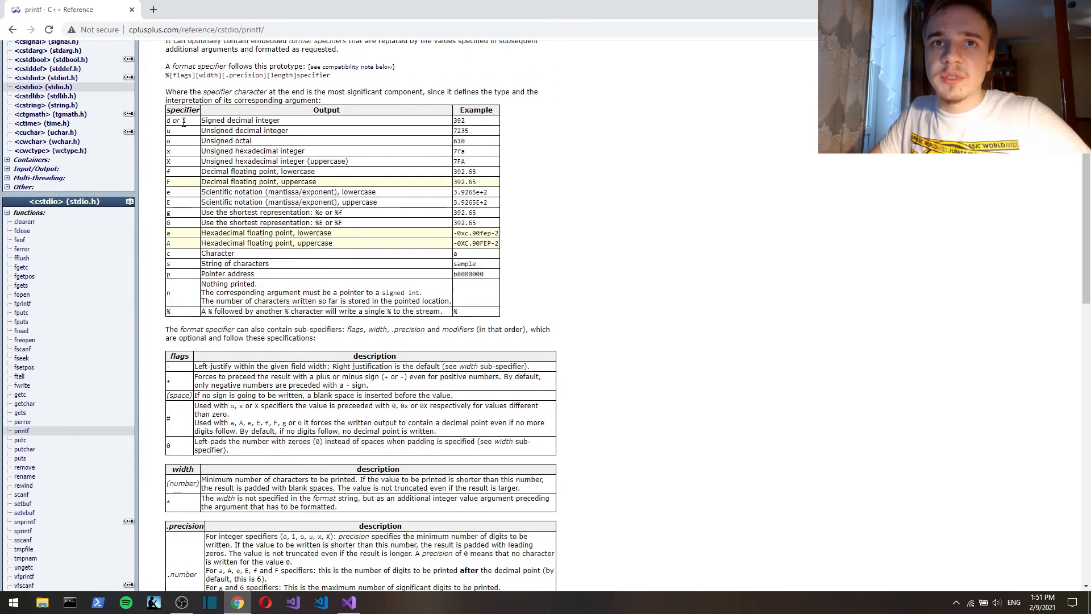
double_click(239, 120)
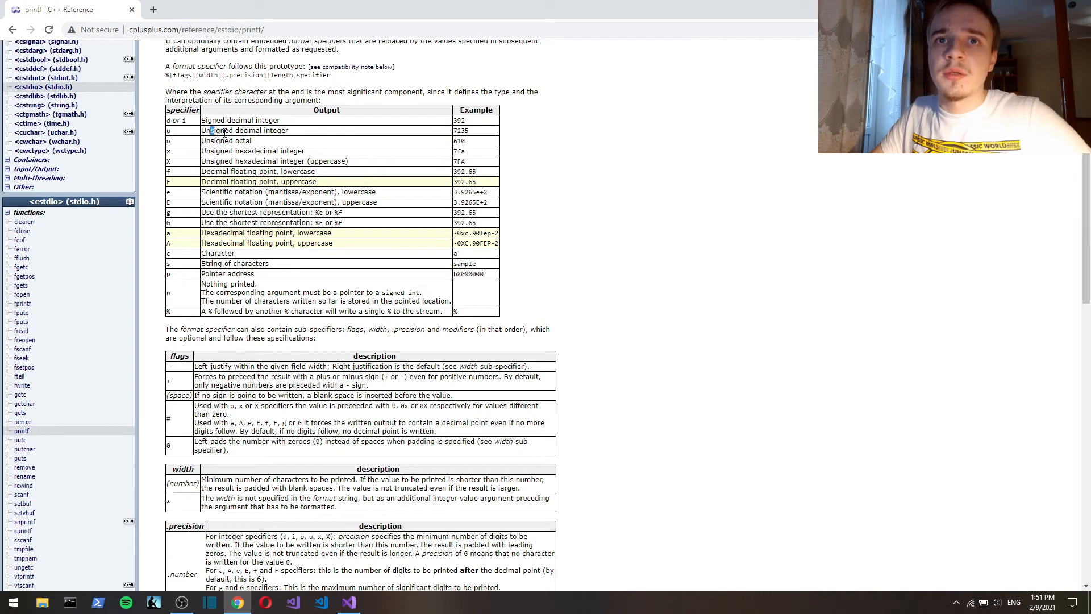
mouse_move(187, 190)
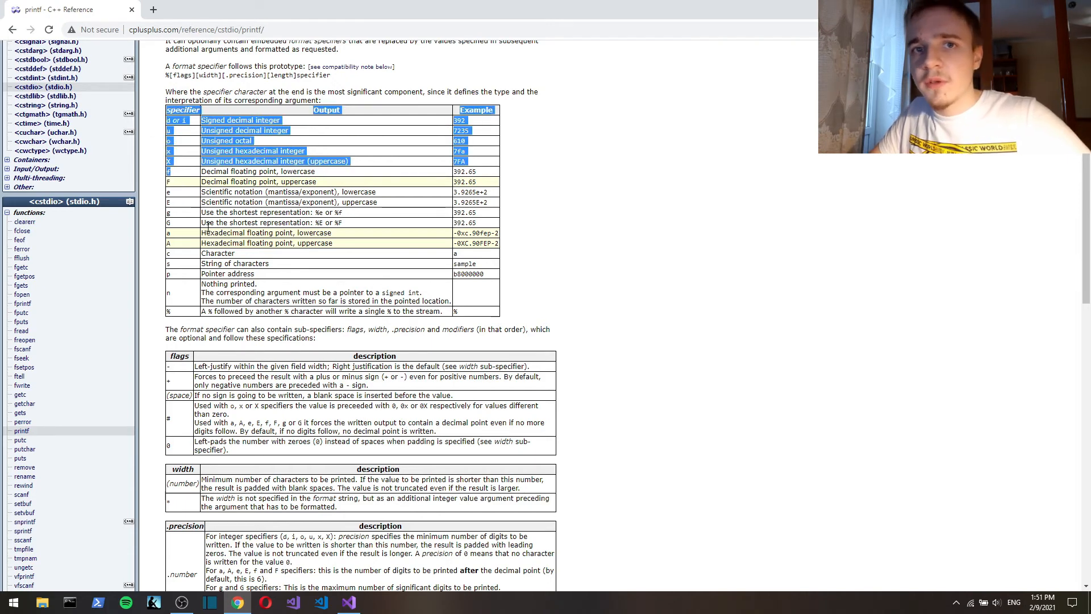
scroll(down, 3)
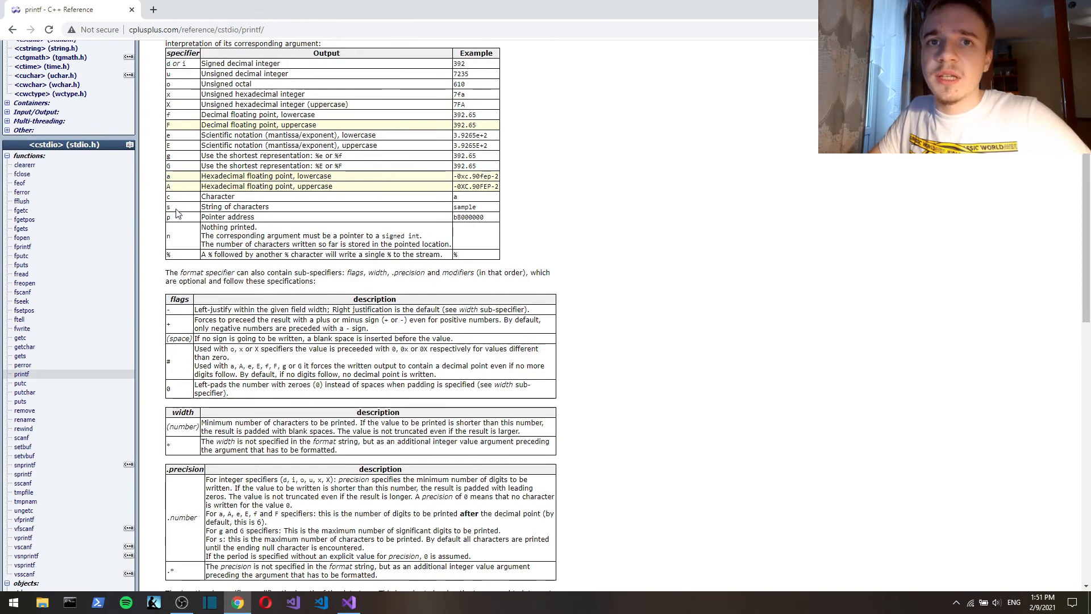
scroll(up, 3)
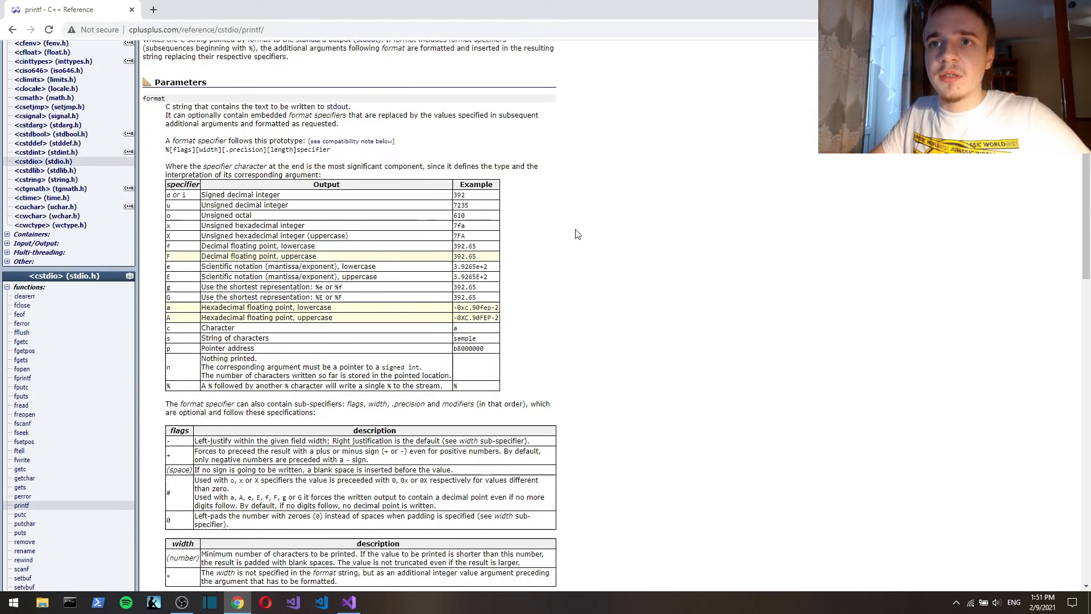
click(348, 602)
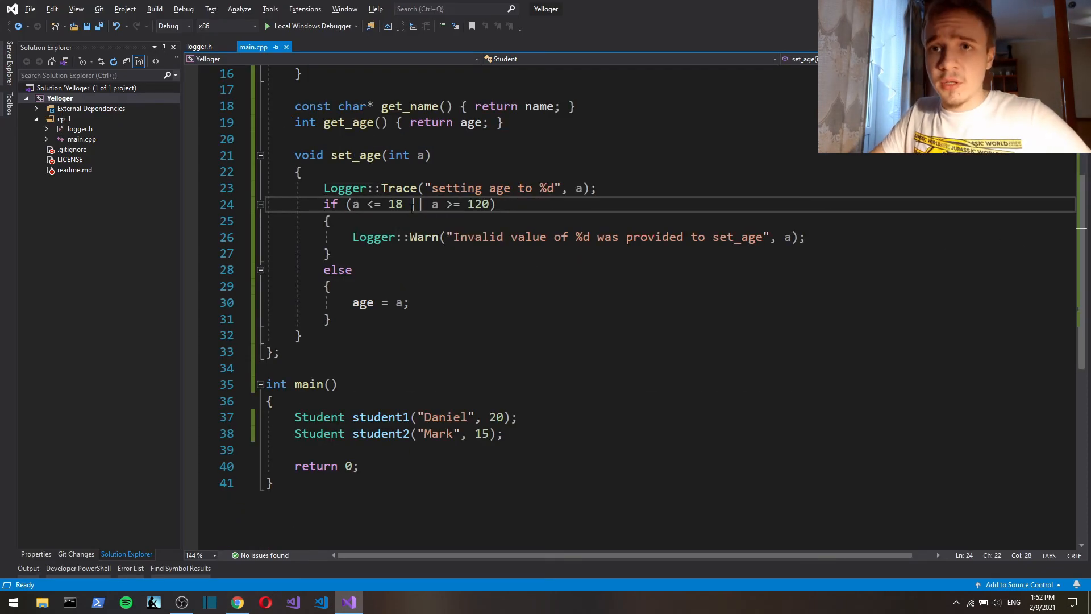
double_click(395, 204)
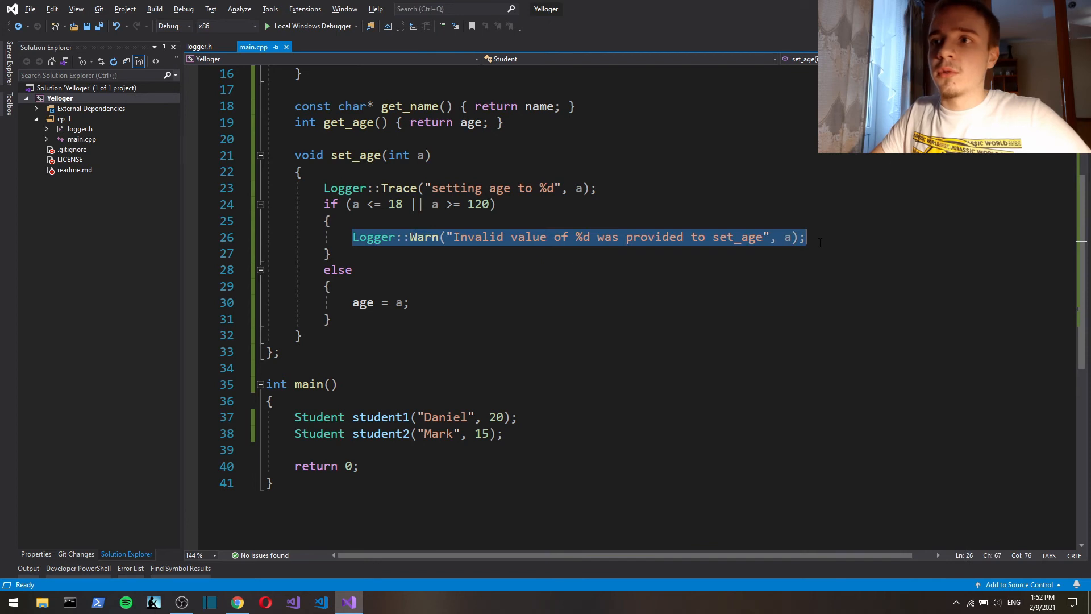
double_click(425, 237)
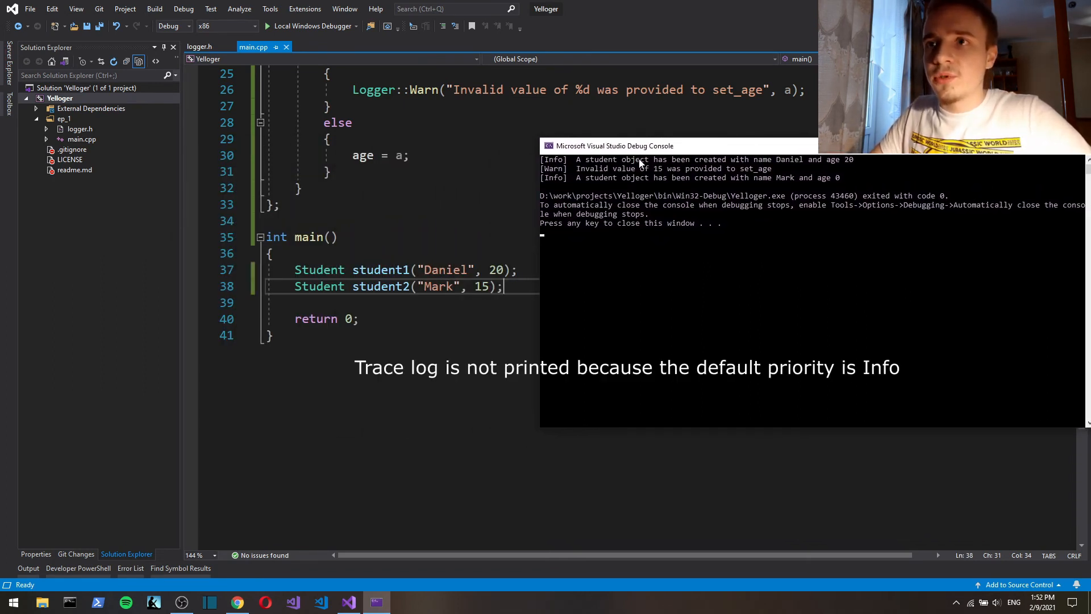
mouse_move(762, 165)
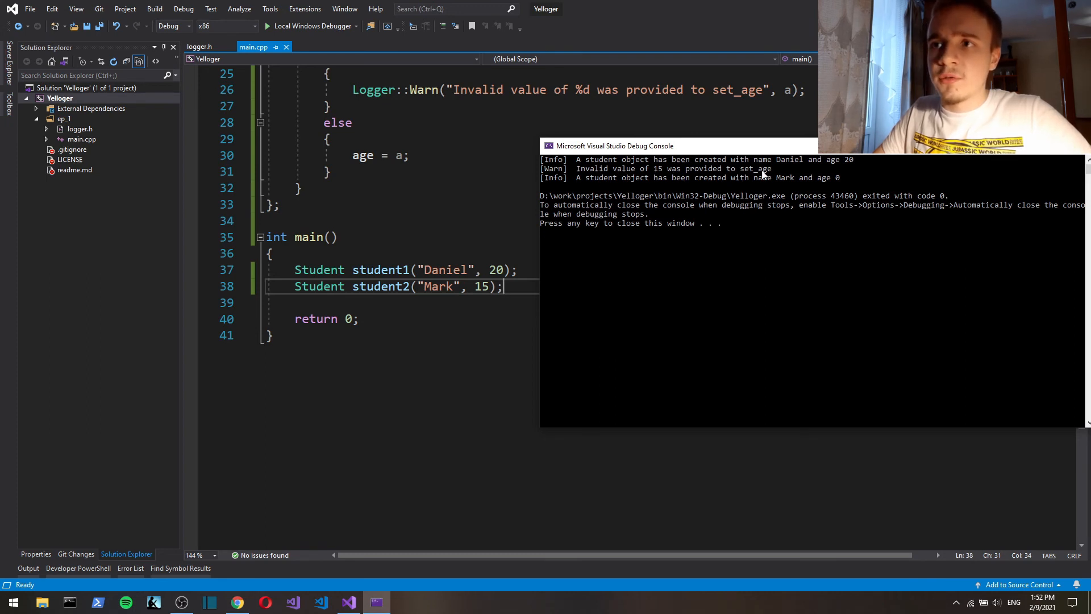
mouse_move(731, 183)
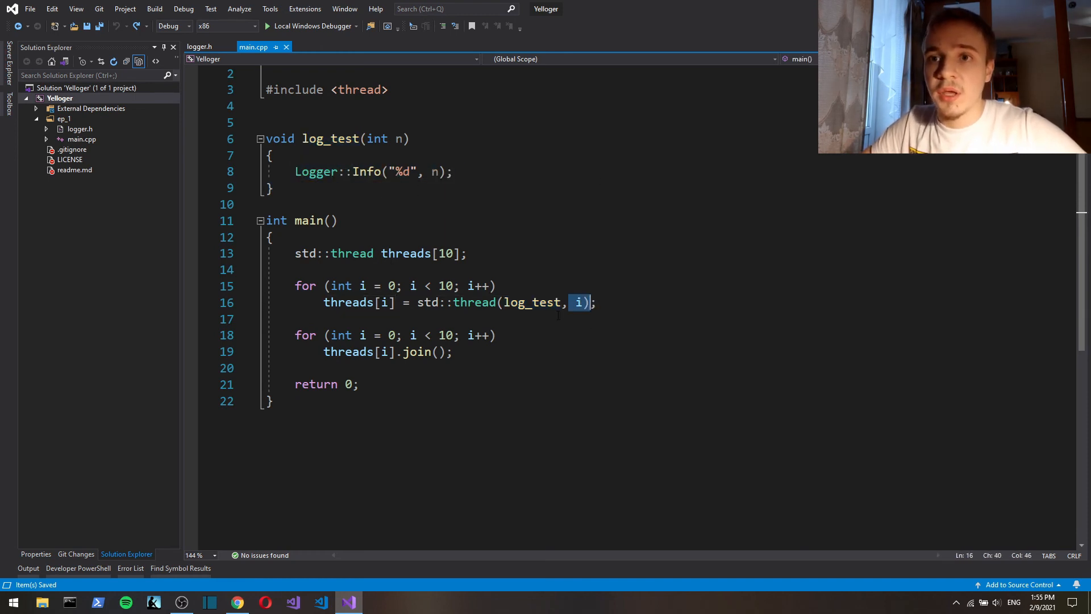
Highlight the std uses in the thread code, then build and run the 10-thread log test.
double_click(305, 253)
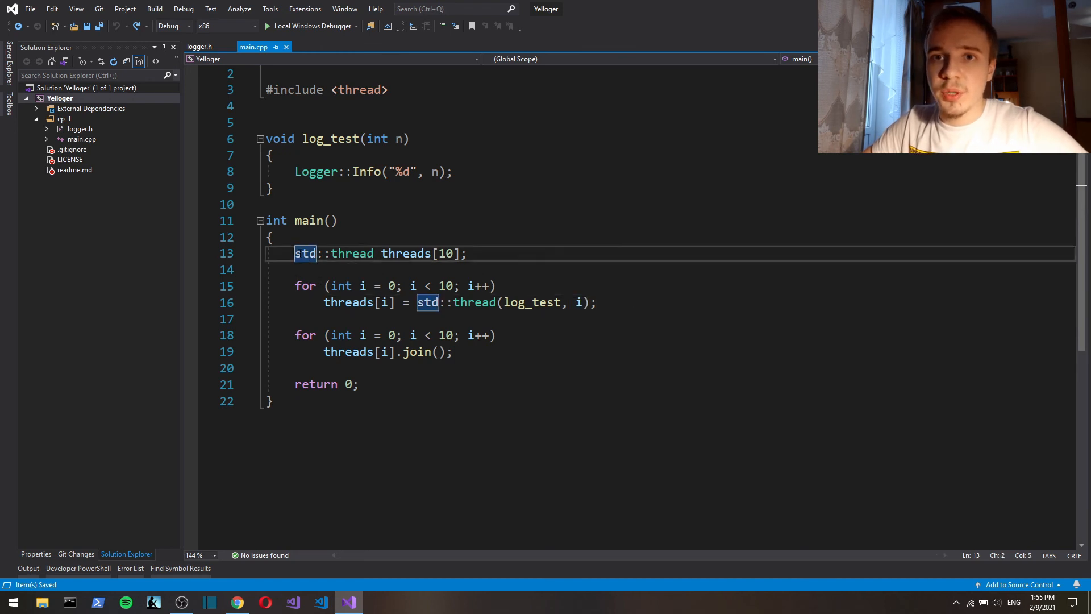
click(313, 269)
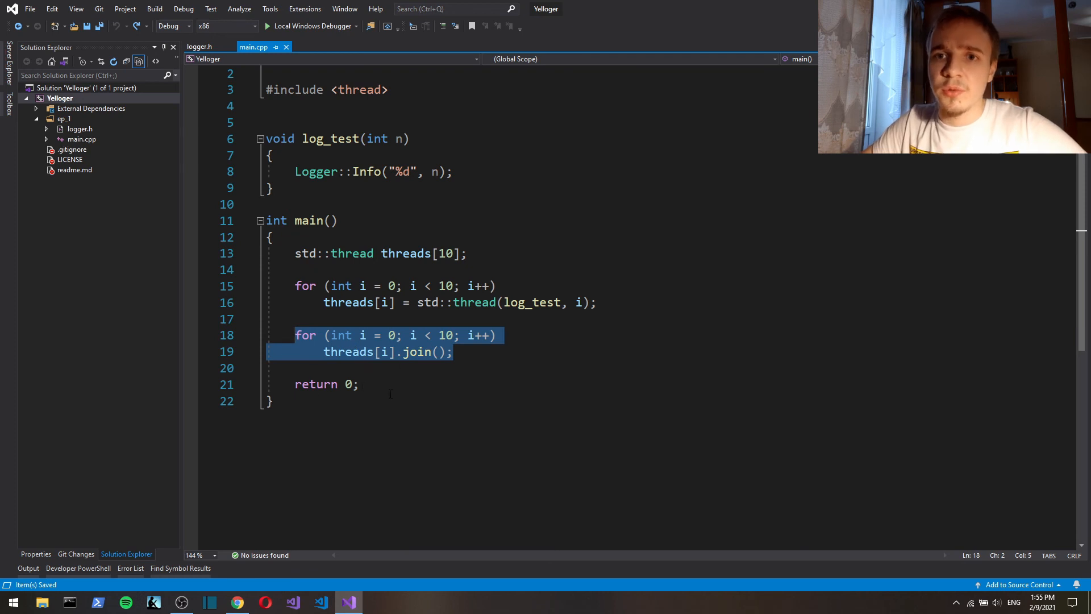
click(452, 351)
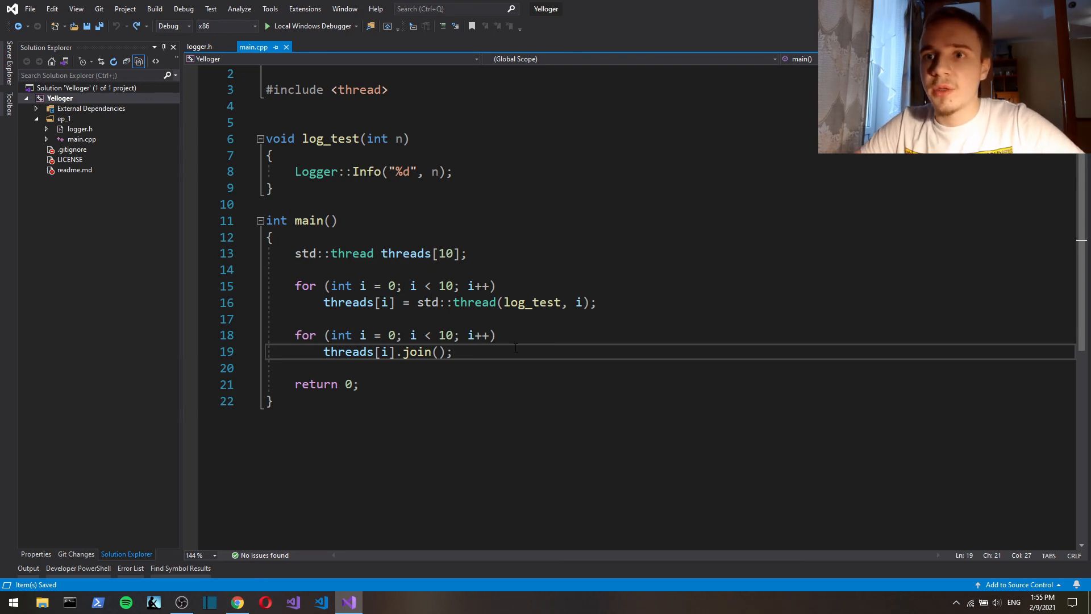
key(F7)
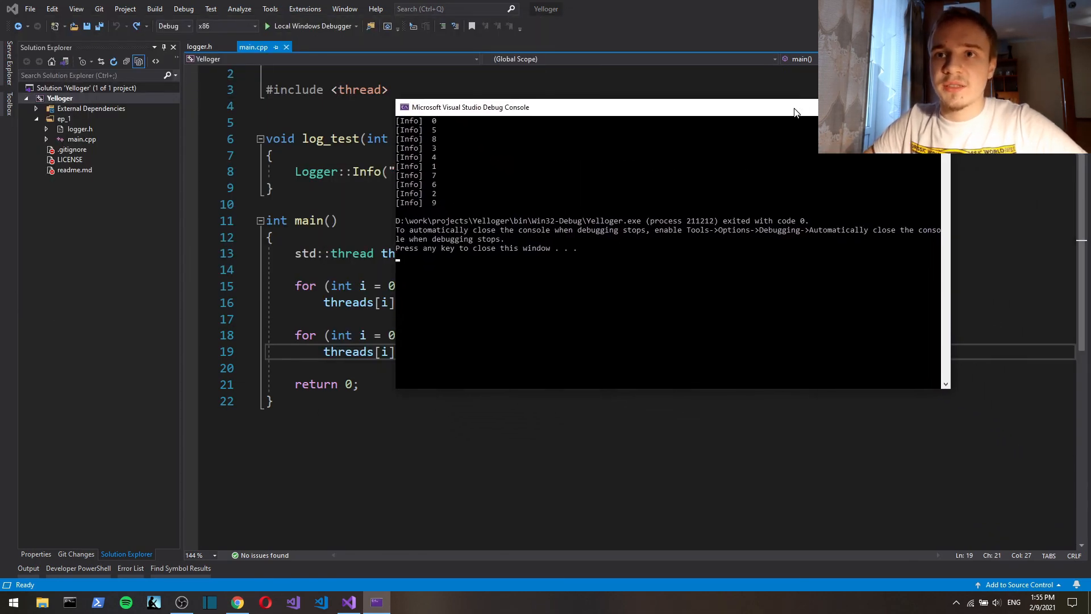
mouse_move(414, 125)
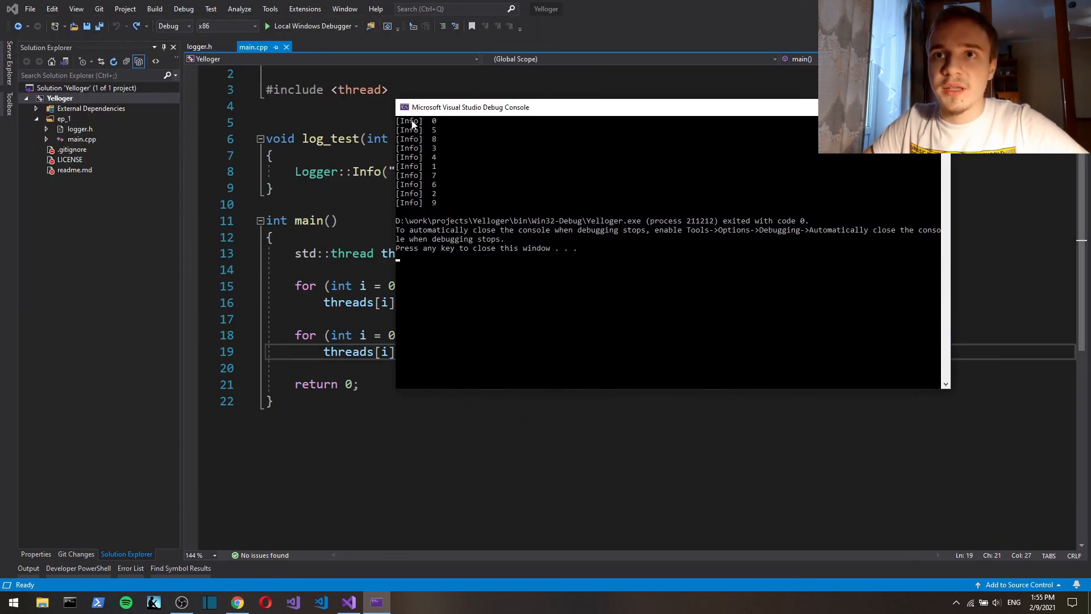